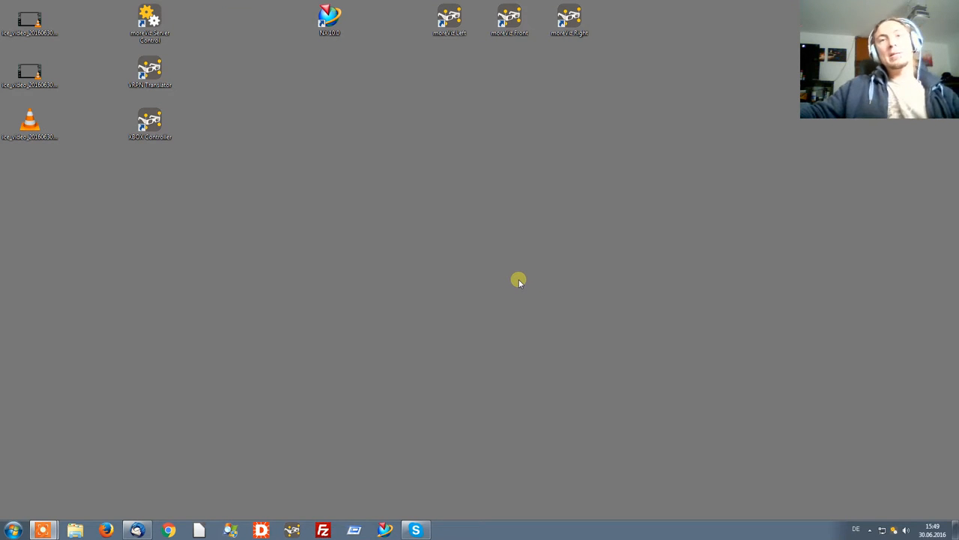
{"action": "mouse_move", "coordinate": [511, 266]}
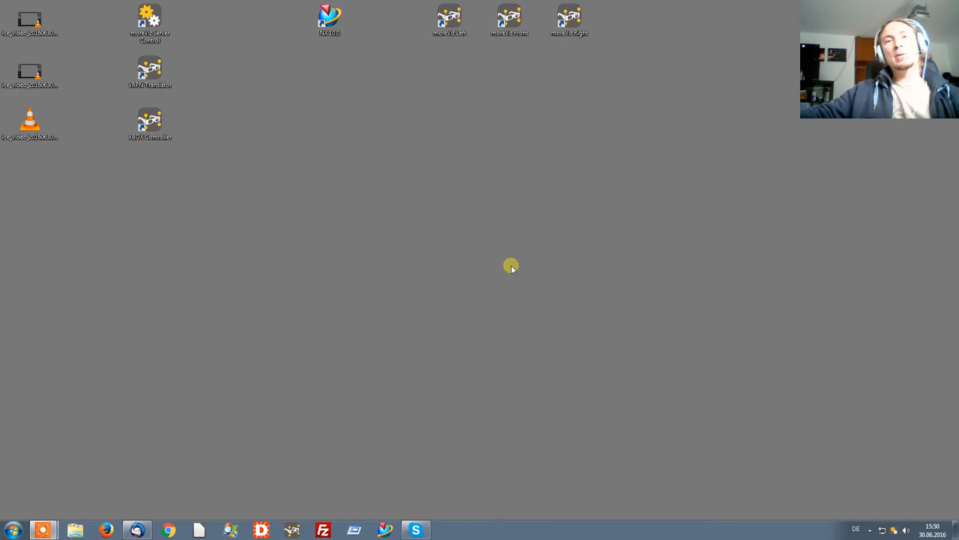
{"action": "mouse_move", "coordinate": [517, 269]}
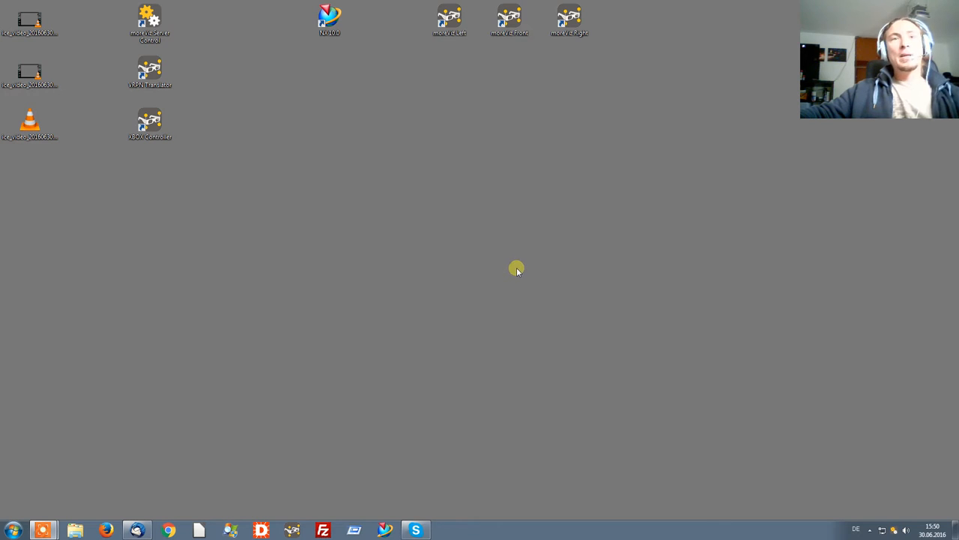
- Launch moreViz Server Control and save ports 8700, 8708 and 8716 for PC 1–3
{"action": "left_click", "coordinate": [149, 23]}
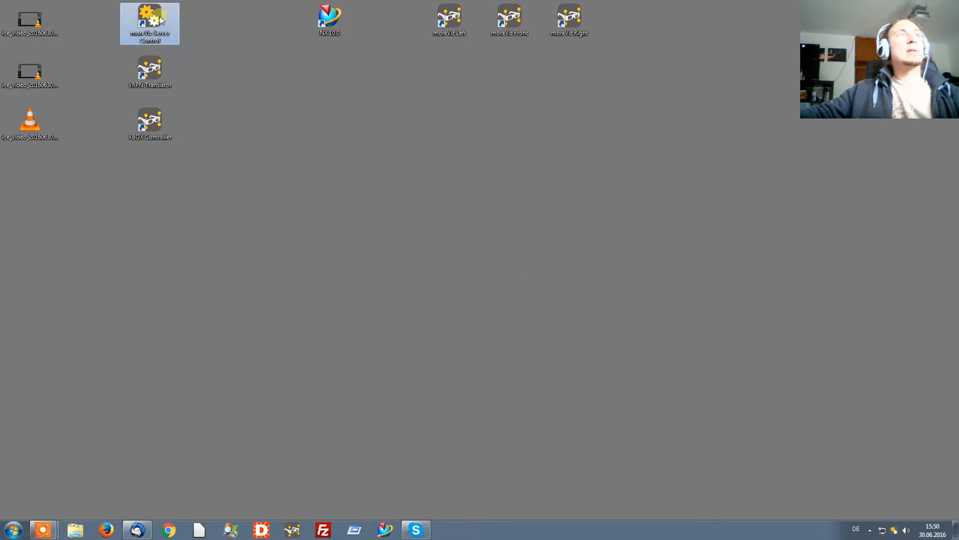
{"action": "mouse_move", "coordinate": [845, 461]}
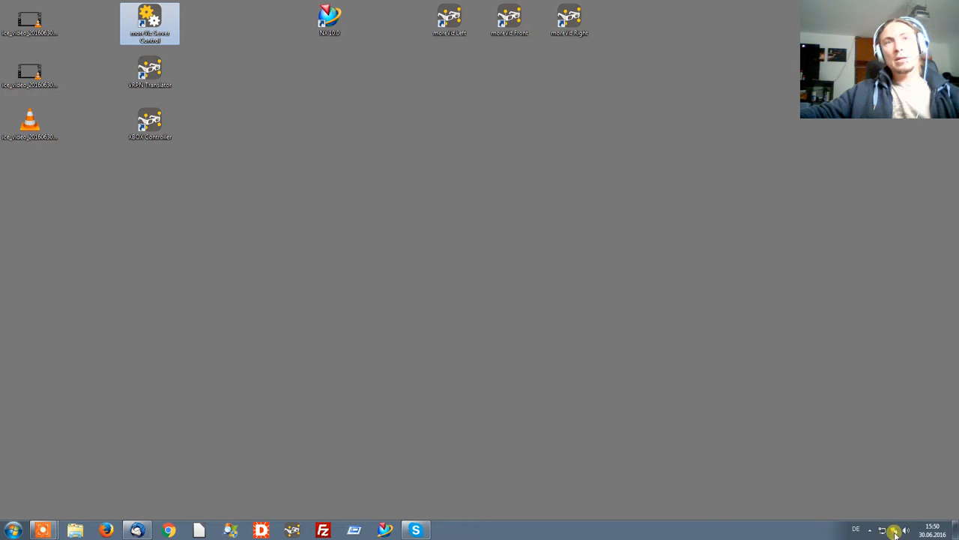
{"action": "right_click", "coordinate": [895, 530]}
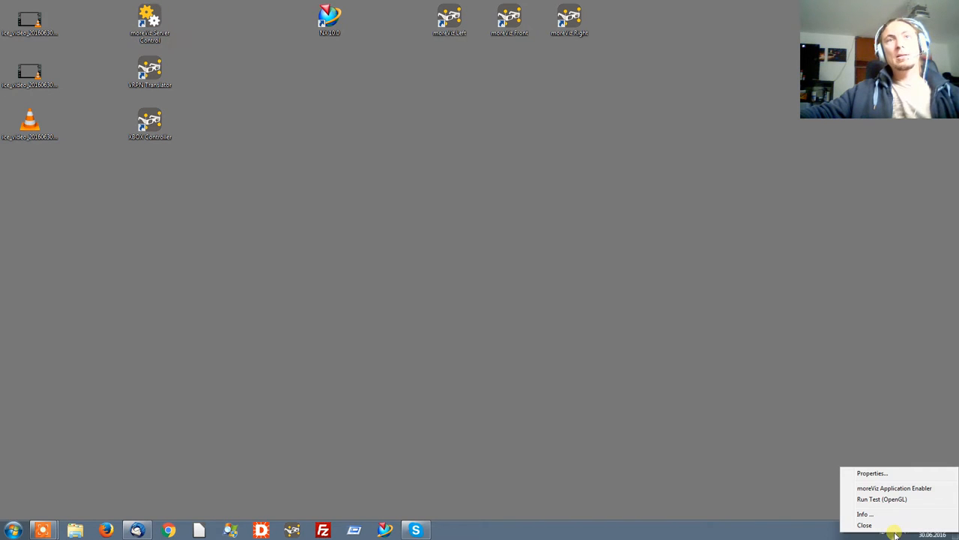
{"action": "left_click", "coordinate": [871, 473]}
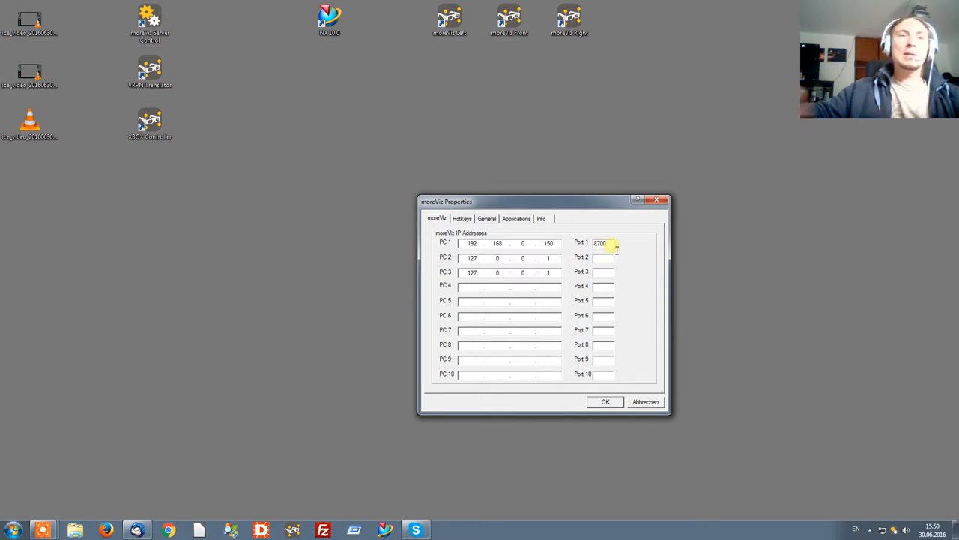
{"action": "type", "text": "8708"}
{"action": "left_click", "coordinate": [602, 272]}
{"action": "type", "text": "8716"}
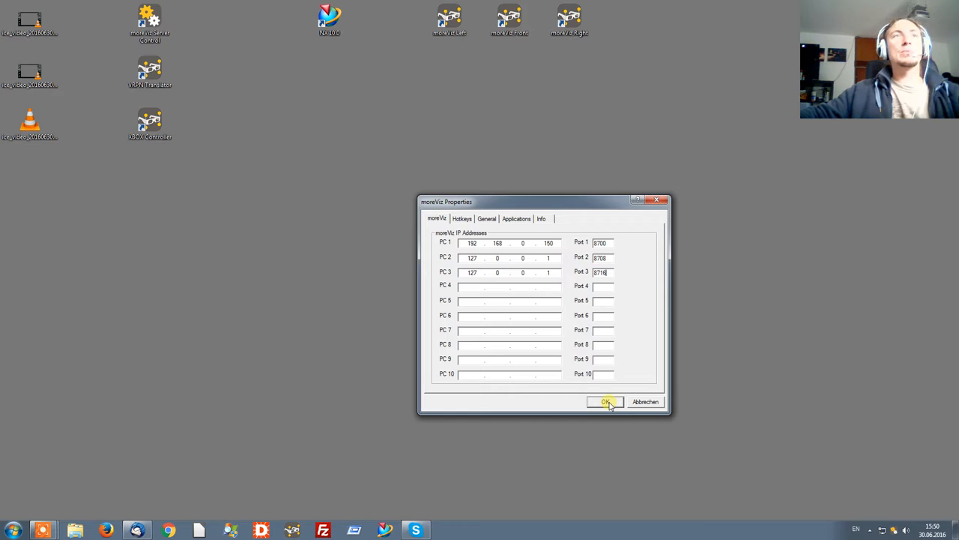
{"action": "left_click", "coordinate": [605, 401]}
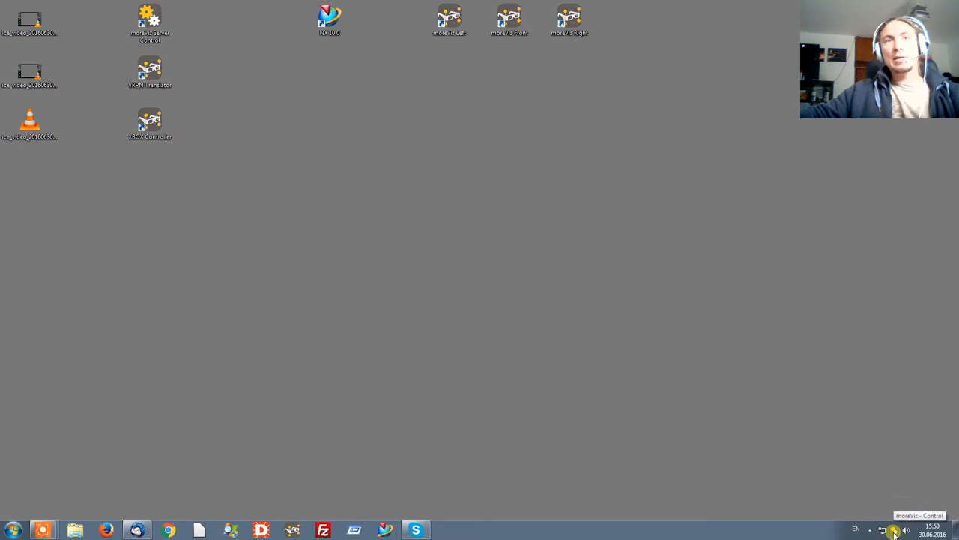
- Add NX 10.0's ugraf.exe to the moreViz Application Enabler, enabled, and save
{"action": "right_click", "coordinate": [894, 530]}
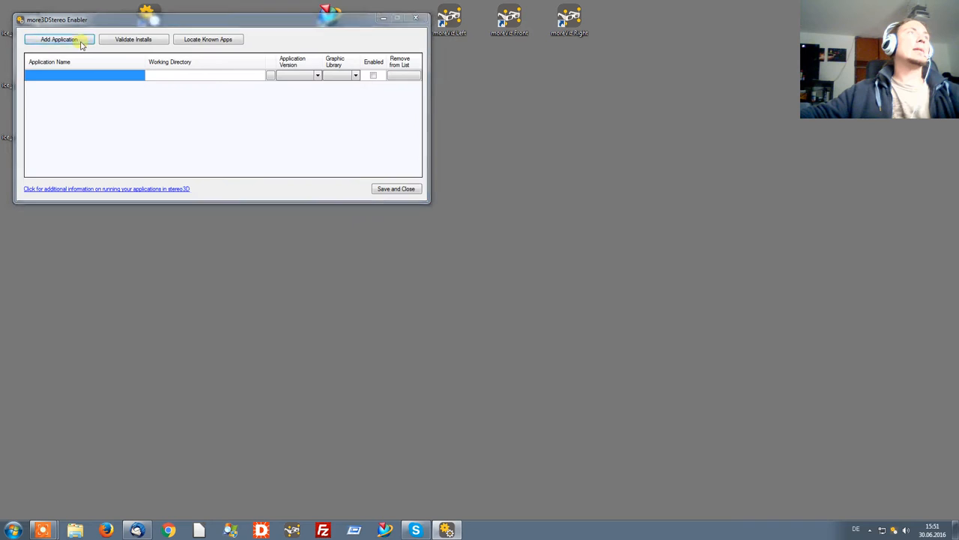
{"action": "left_click", "coordinate": [59, 39]}
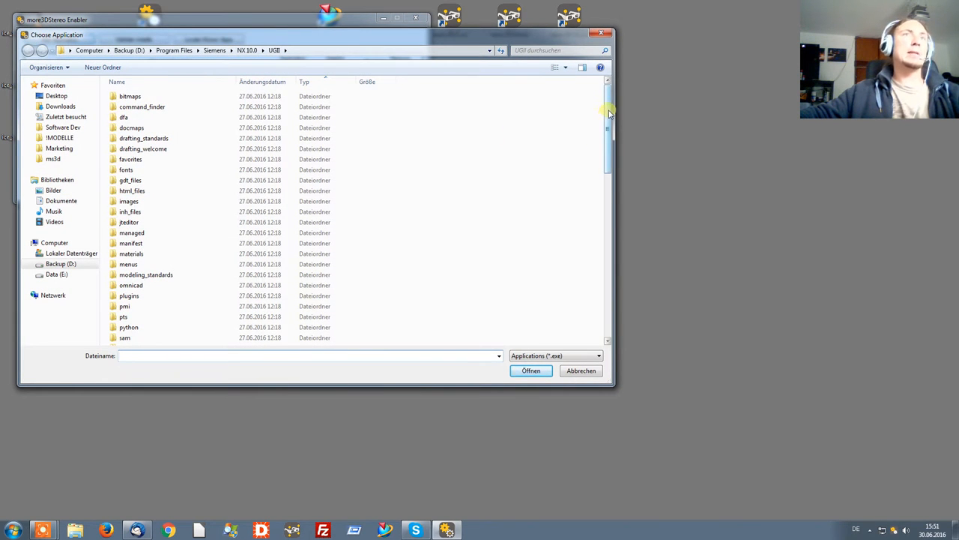
{"action": "scroll", "scroll_direction": "down", "scroll_amount": 3}
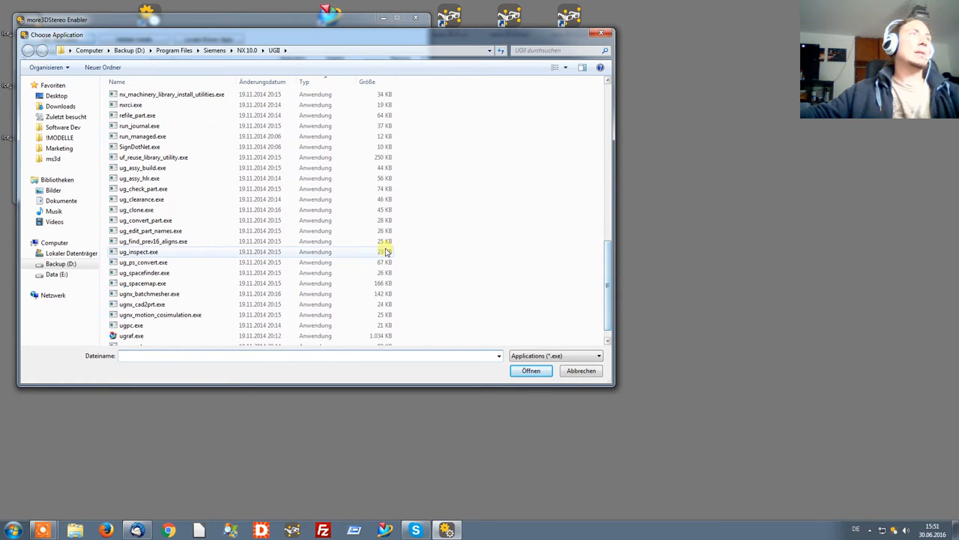
{"action": "left_click", "coordinate": [131, 335]}
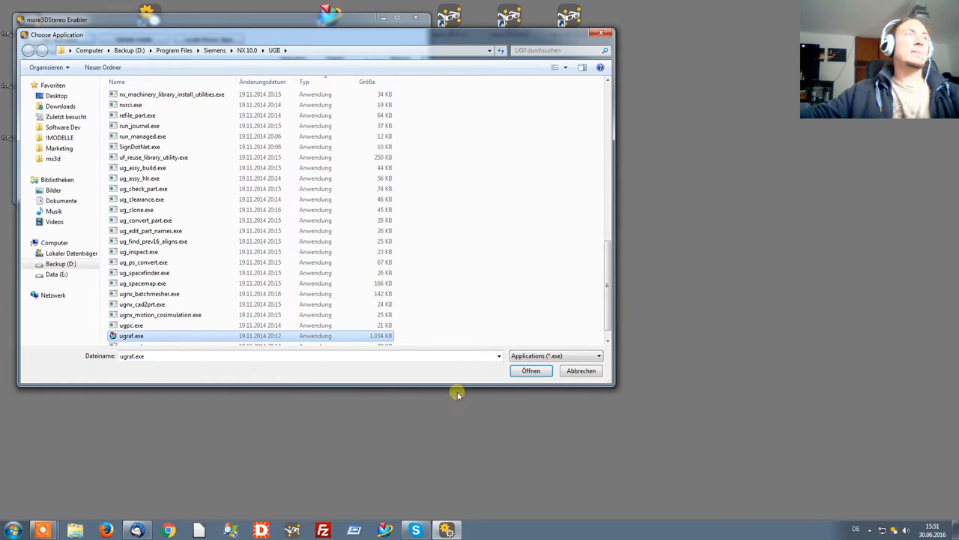
{"action": "left_click", "coordinate": [530, 370]}
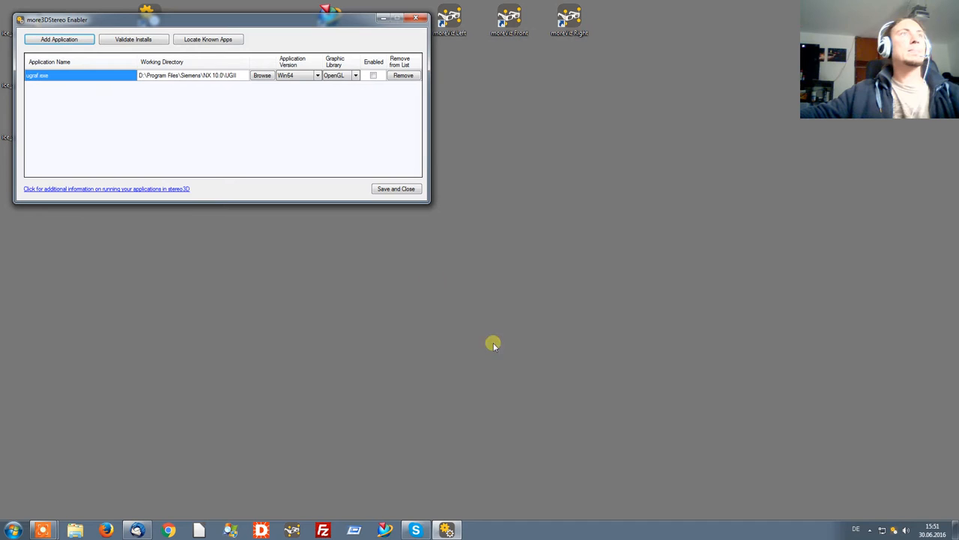
{"action": "left_click", "coordinate": [373, 75]}
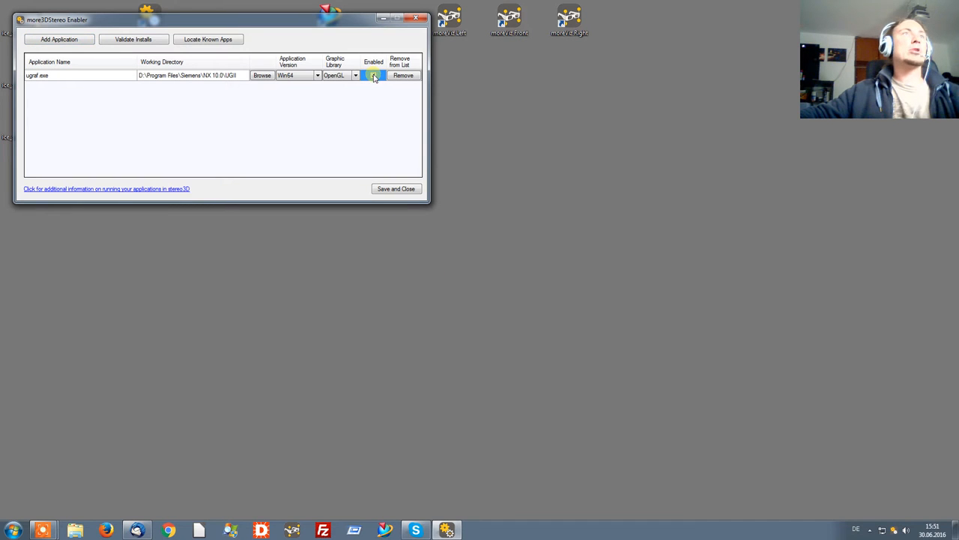
{"action": "left_click", "coordinate": [396, 188]}
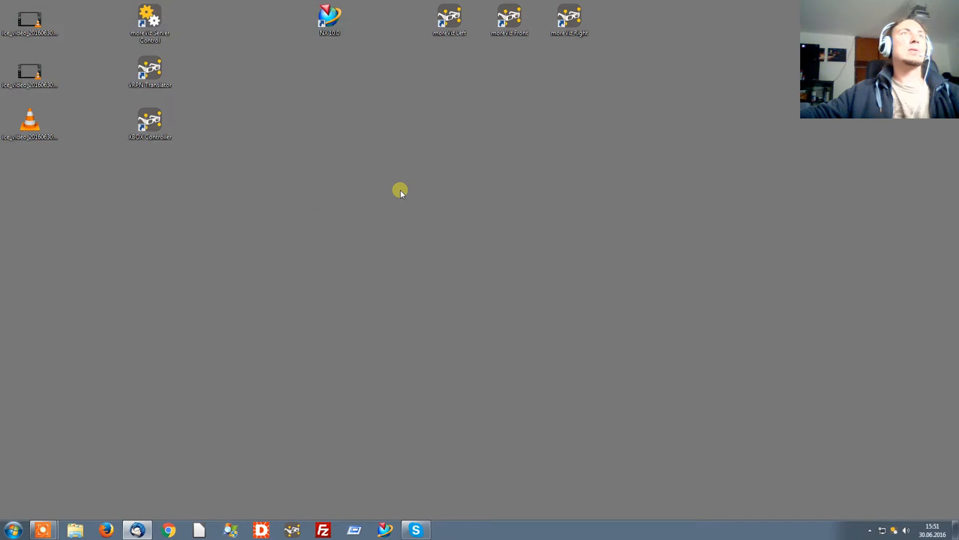
{"action": "mouse_move", "coordinate": [405, 197]}
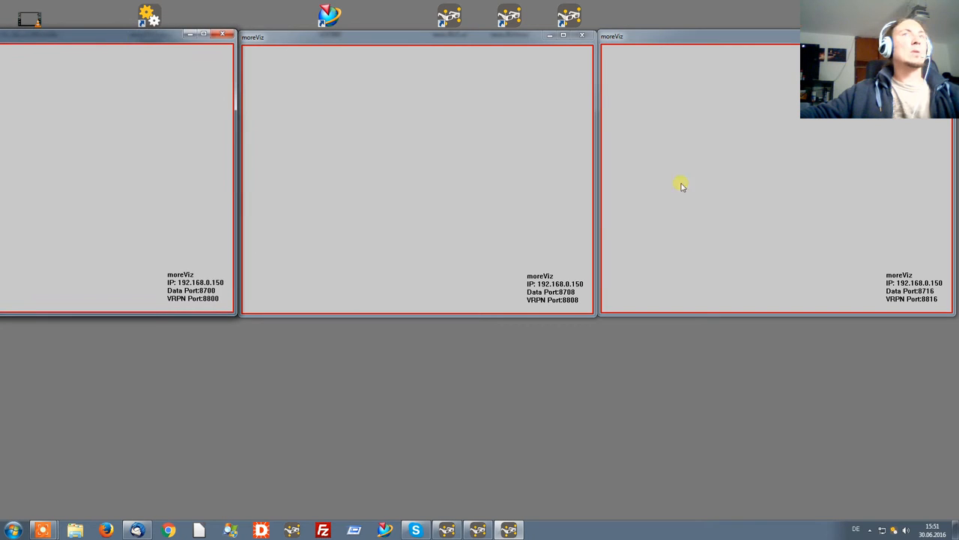
{"action": "right_click", "coordinate": [682, 186]}
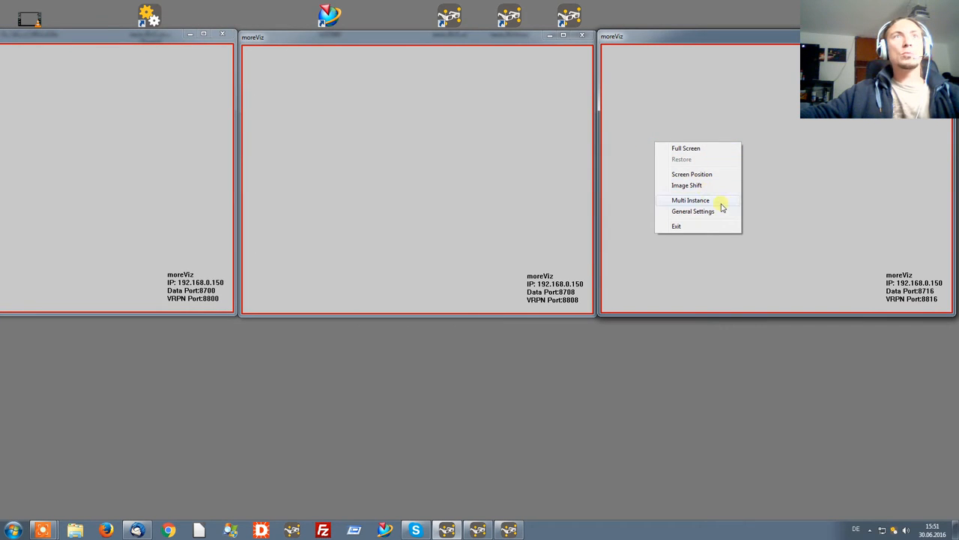
{"action": "mouse_move", "coordinate": [709, 185]}
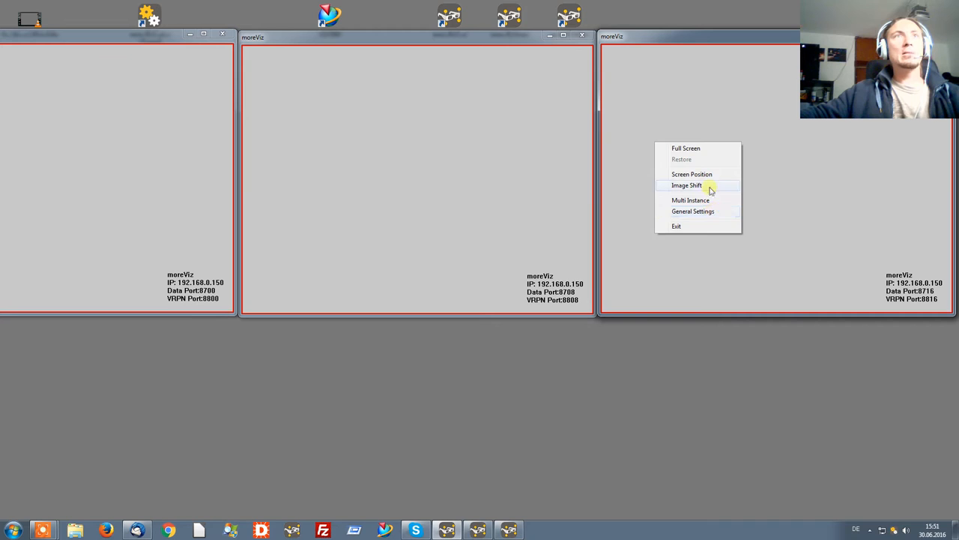
{"action": "left_click", "coordinate": [691, 174]}
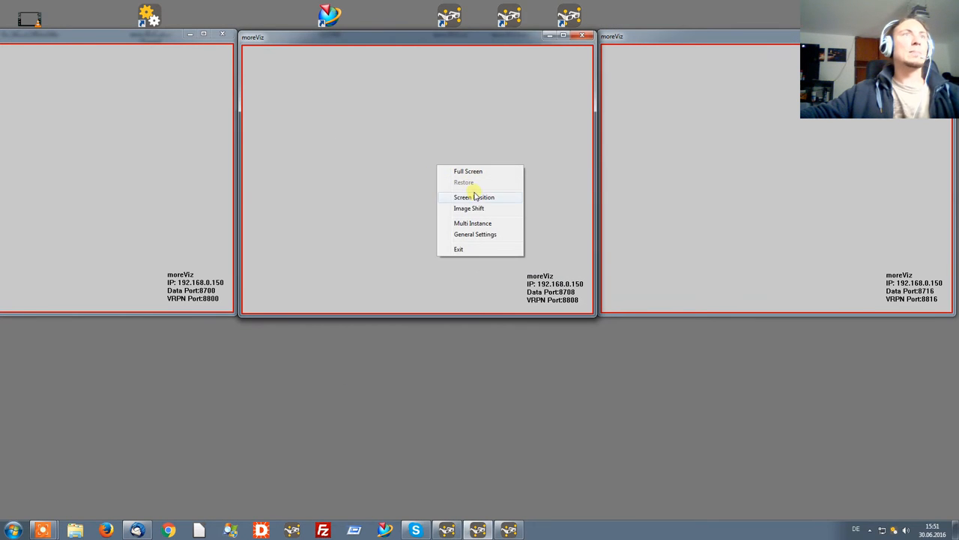
{"action": "left_click", "coordinate": [474, 196]}
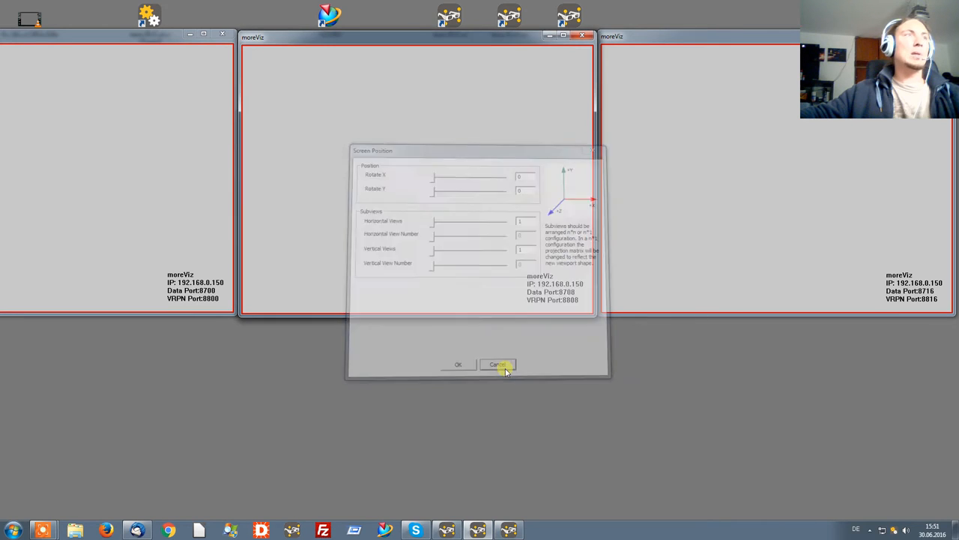
{"action": "left_click", "coordinate": [498, 364]}
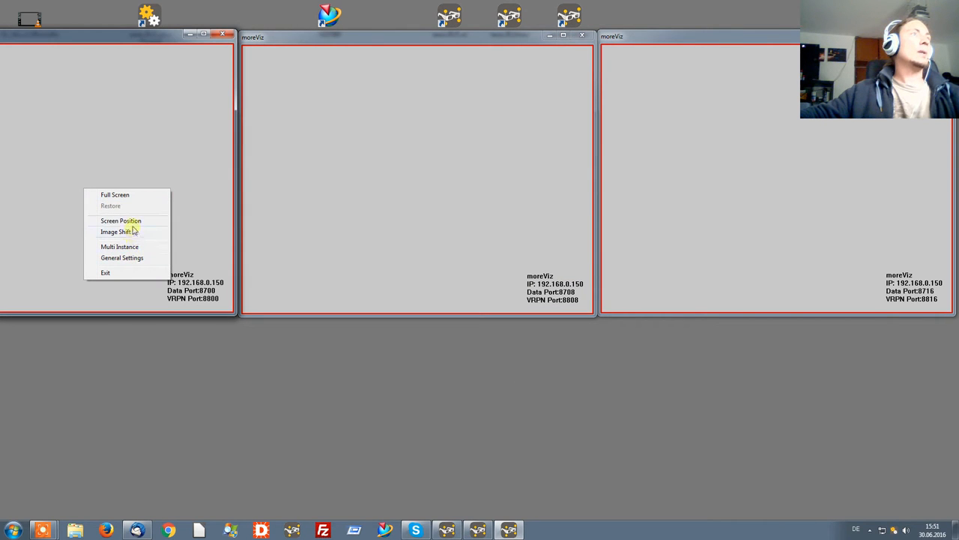
{"action": "left_click", "coordinate": [121, 220]}
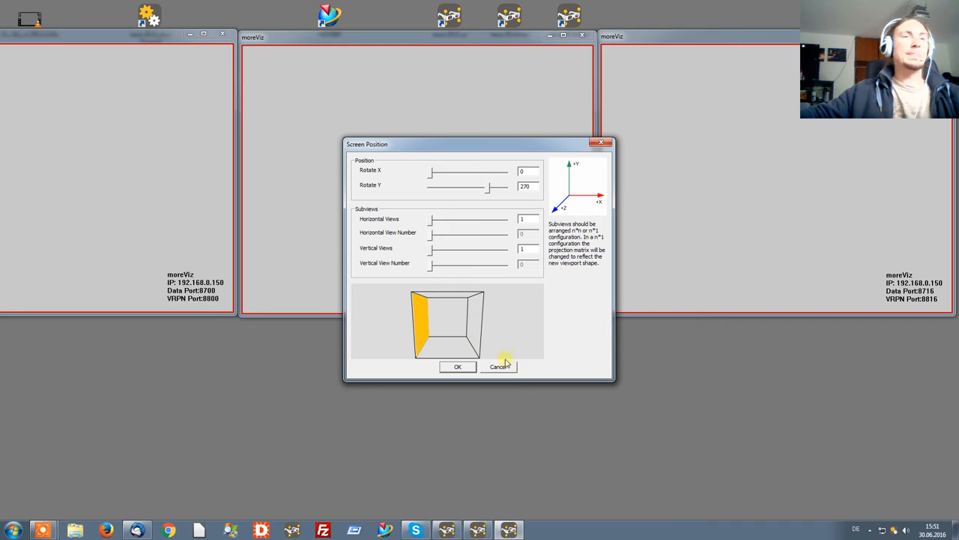
{"action": "left_click", "coordinate": [499, 367]}
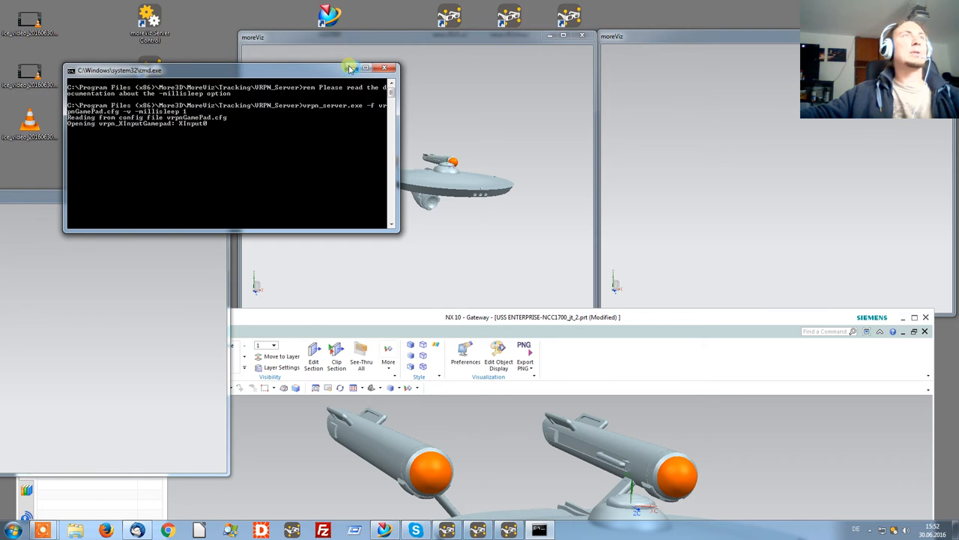
- Minimize the tracking server console and connect VRPN Translator to the gamepad input
{"action": "left_click", "coordinate": [365, 68]}
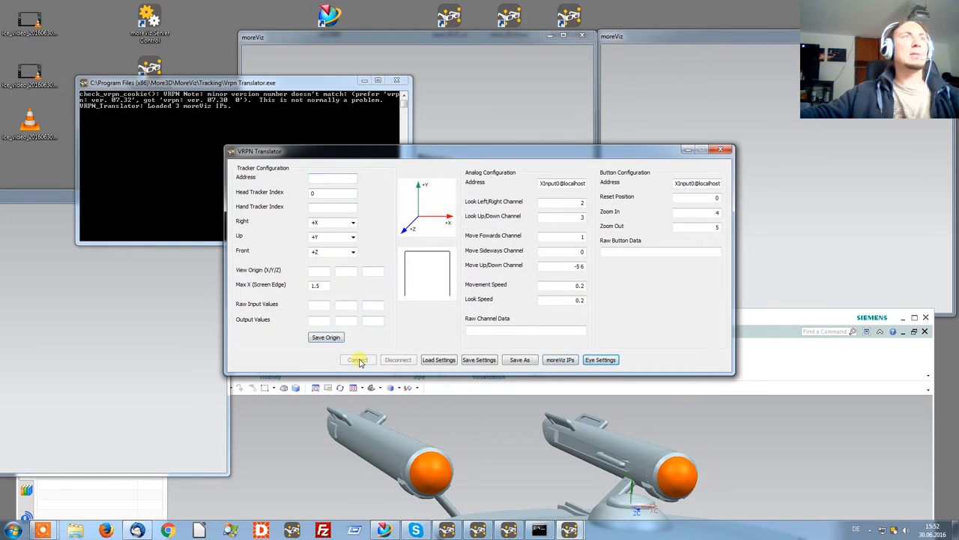
{"action": "left_click", "coordinate": [358, 360]}
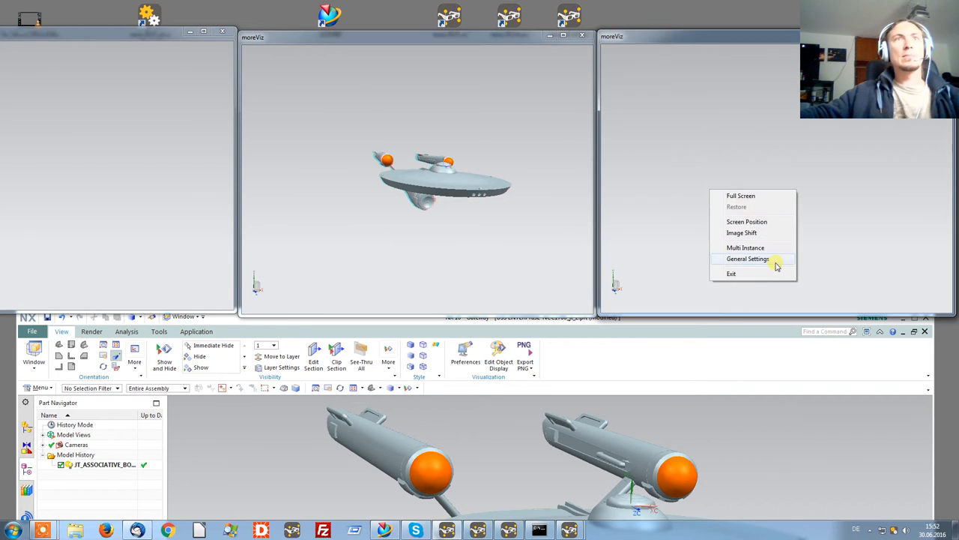
{"action": "left_click", "coordinate": [748, 258]}
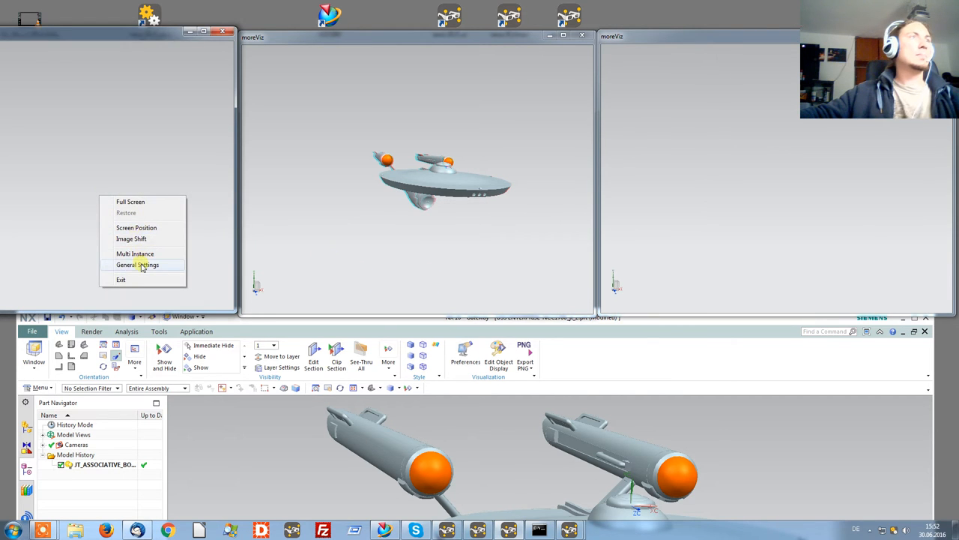
{"action": "left_click", "coordinate": [137, 264]}
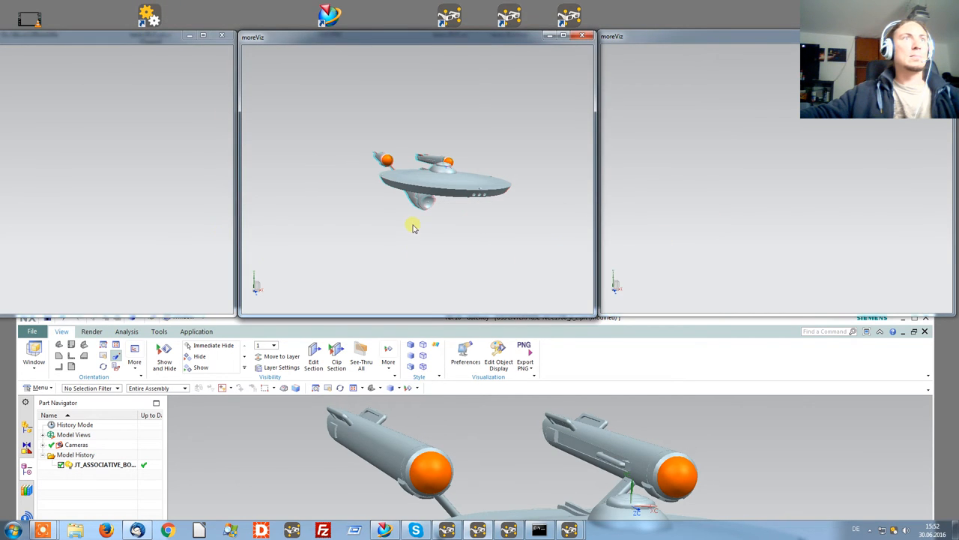
{"action": "mouse_move", "coordinate": [753, 198]}
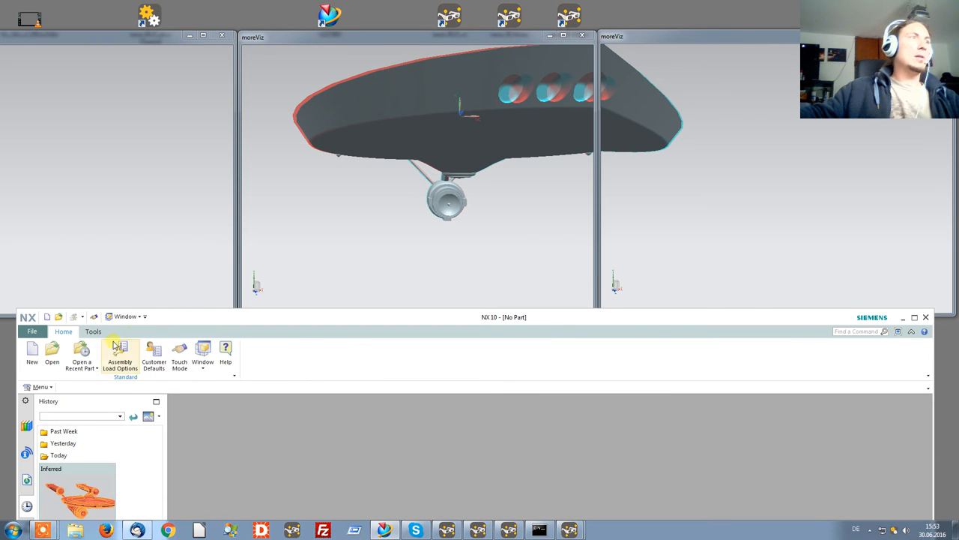
- Open Radial_Engine.jt from the JT MODELLE folder in NX 10
{"action": "left_click", "coordinate": [52, 352]}
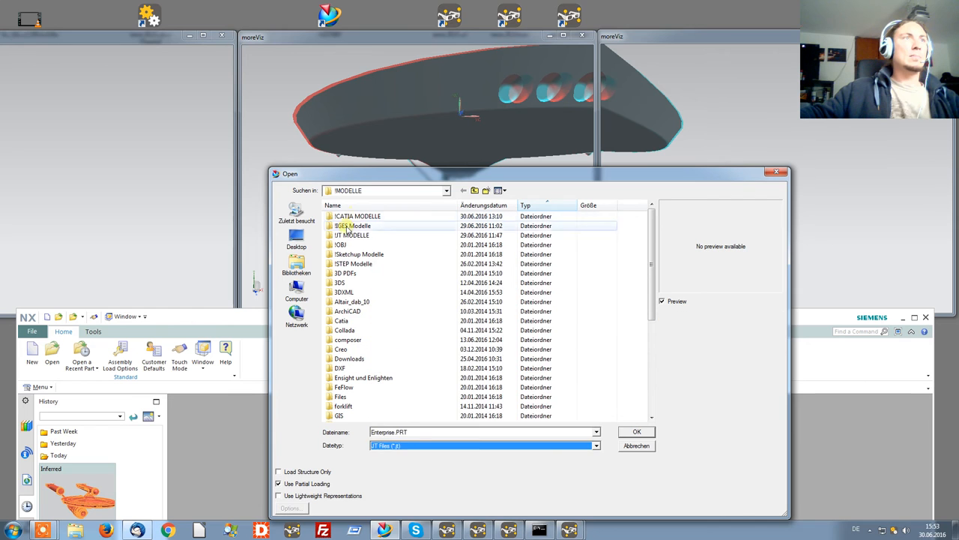
{"action": "double_click", "coordinate": [351, 235]}
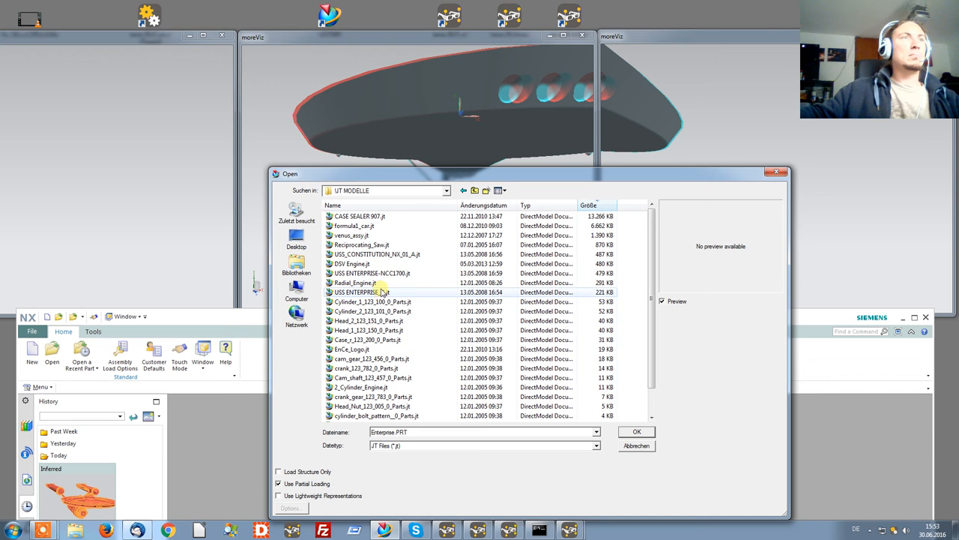
{"action": "left_click", "coordinate": [636, 431]}
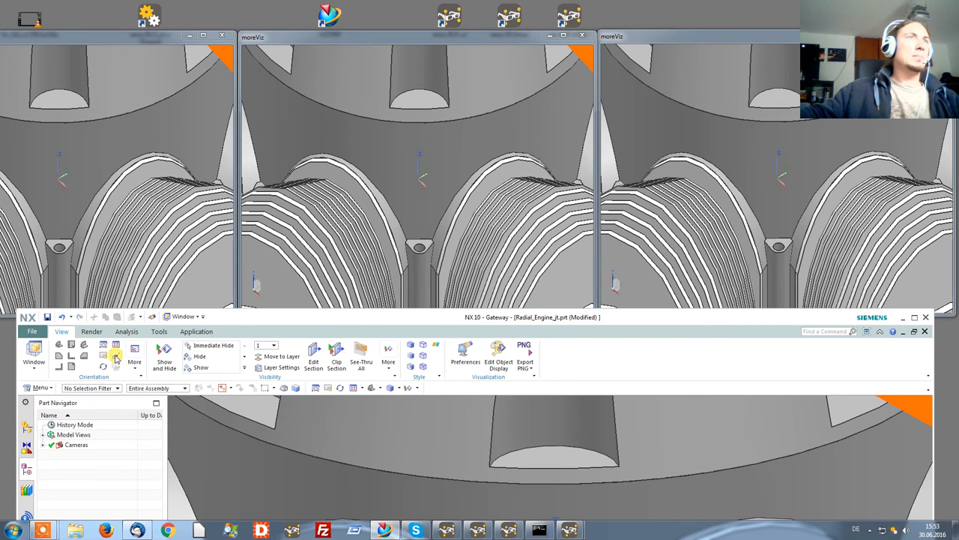
{"action": "mouse_move", "coordinate": [116, 356]}
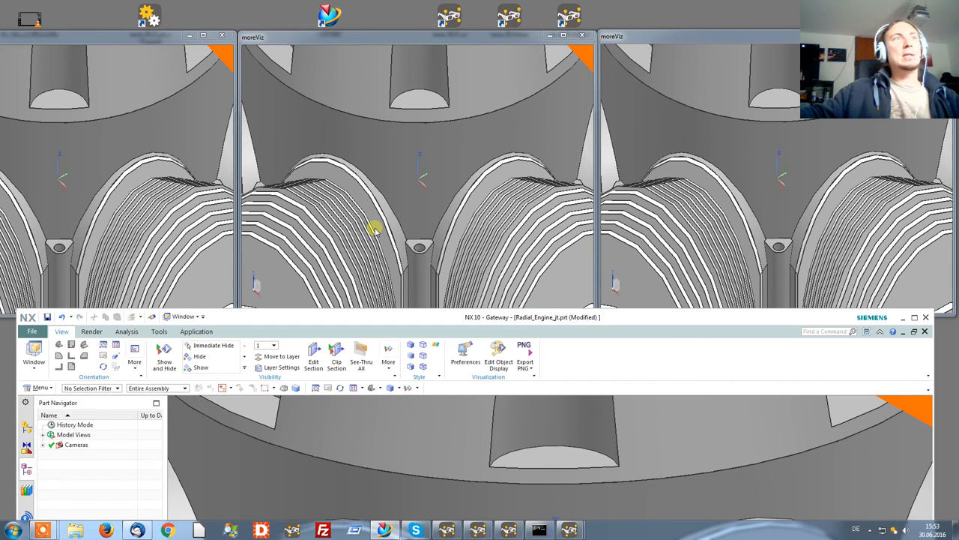
{"action": "mouse_move", "coordinate": [277, 323]}
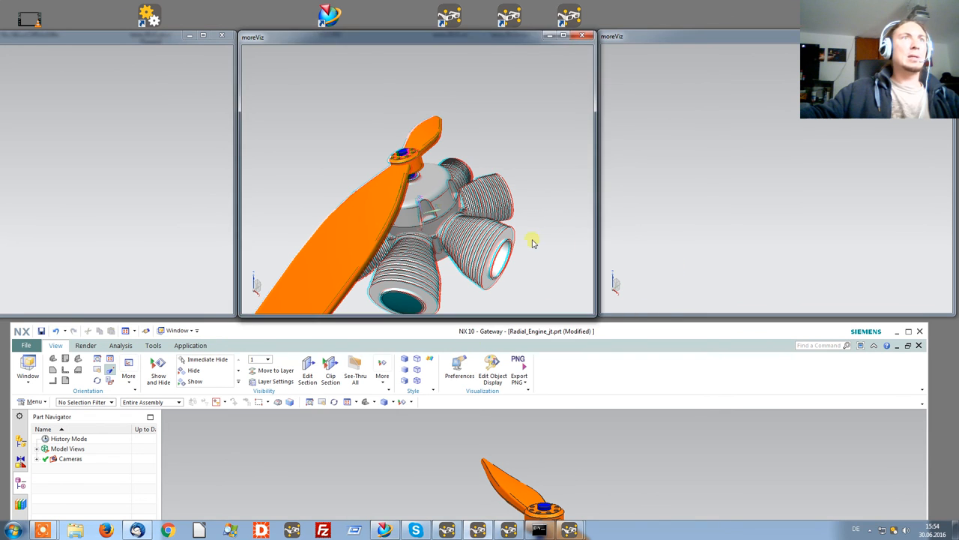
{"action": "mouse_move", "coordinate": [380, 38]}
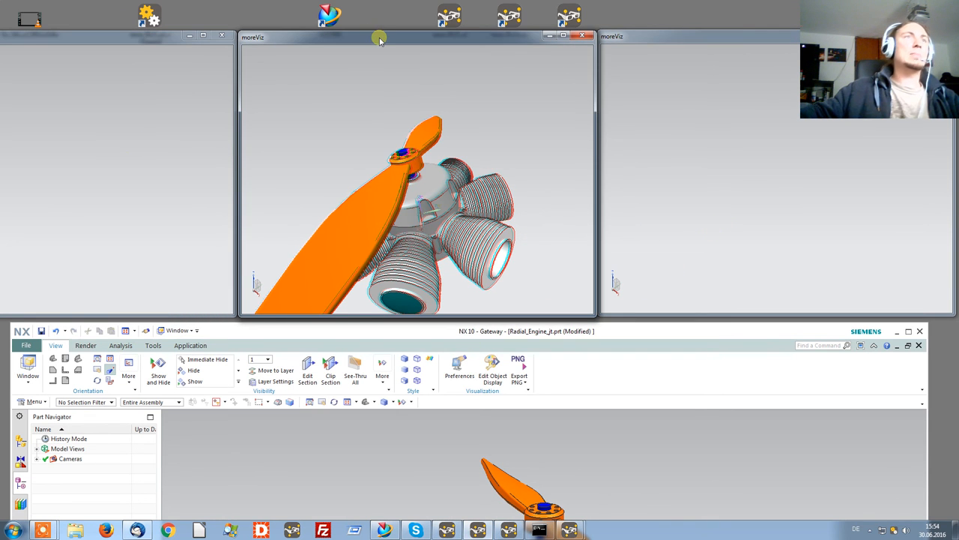